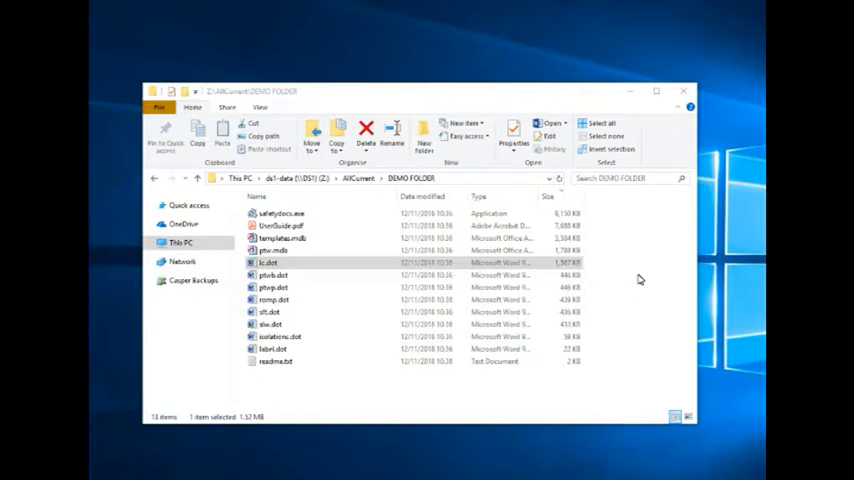
- Launch safetydocs.exe from File Explorer, allow it to run, and accept the disclaimer
click(281, 213)
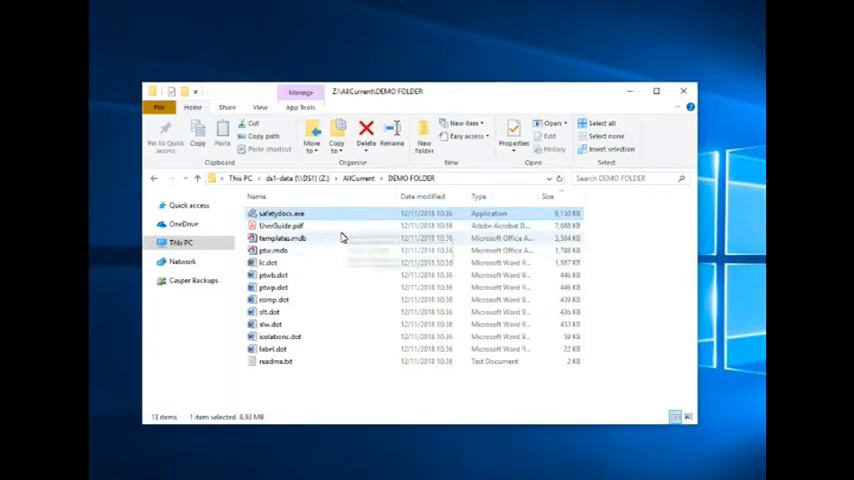
click(300, 238)
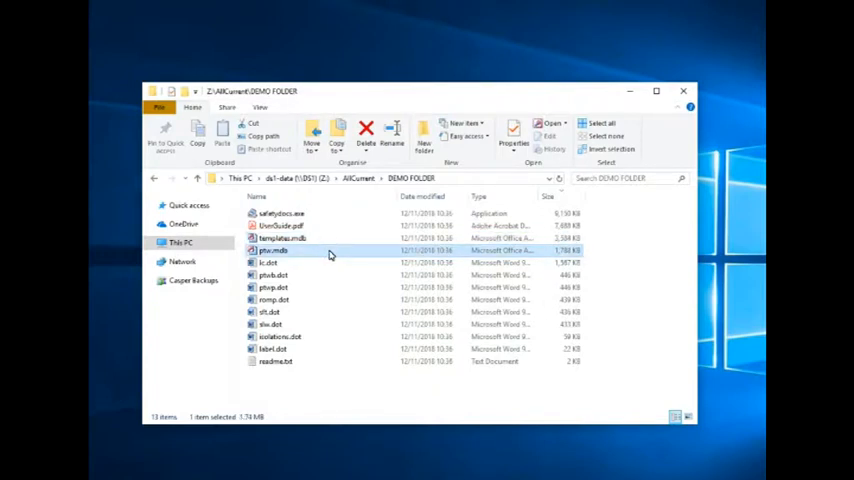
mouse_move(348, 251)
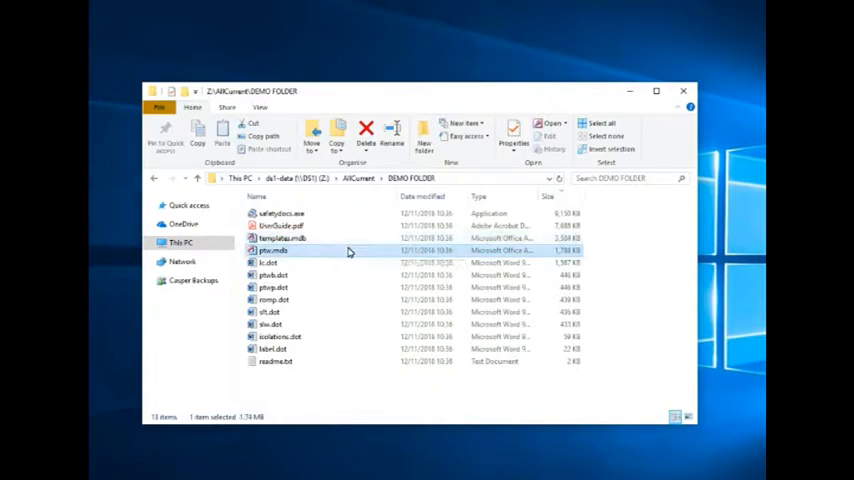
click(278, 262)
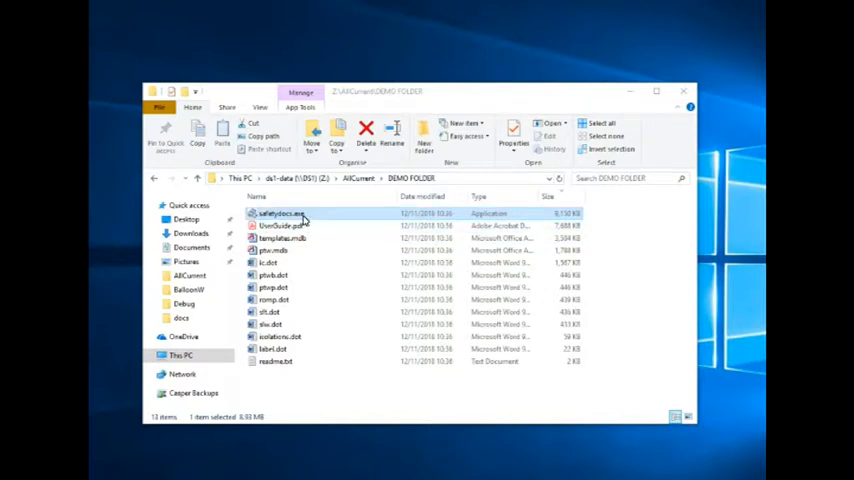
double_click(280, 213)
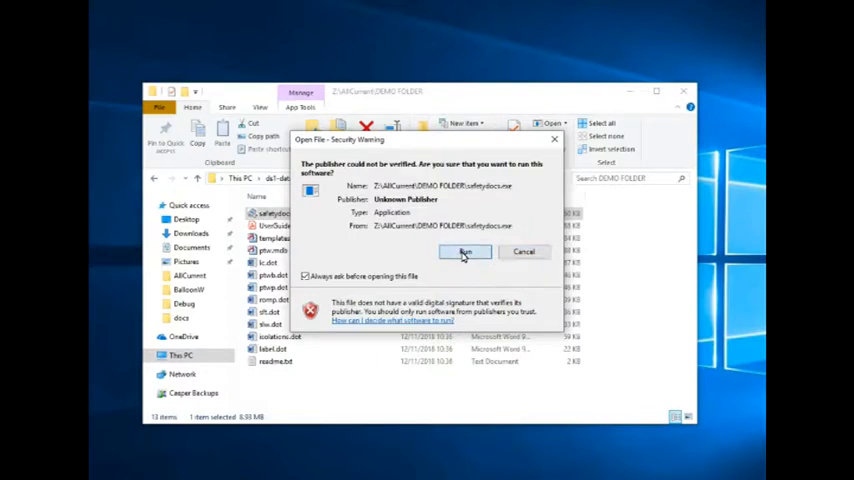
click(464, 251)
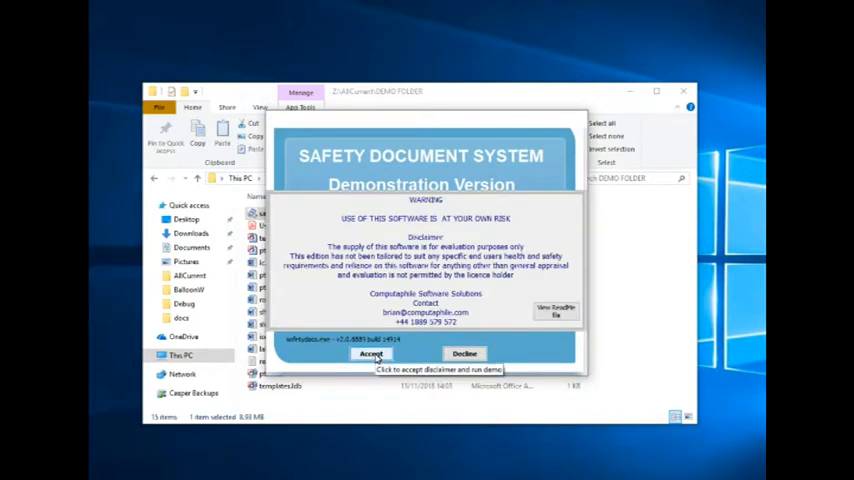
click(370, 353)
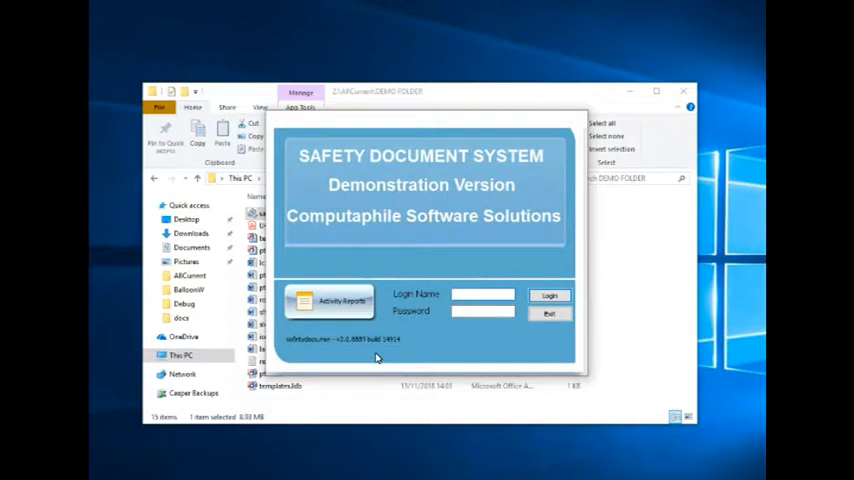
- Log in to the Safety Document System as DEMO_ADMINISTRATOR
click(483, 294)
text(A)
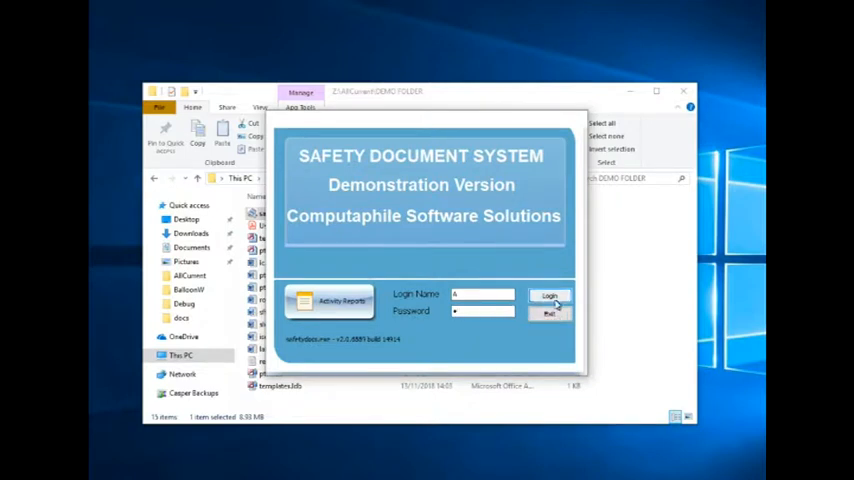
click(549, 296)
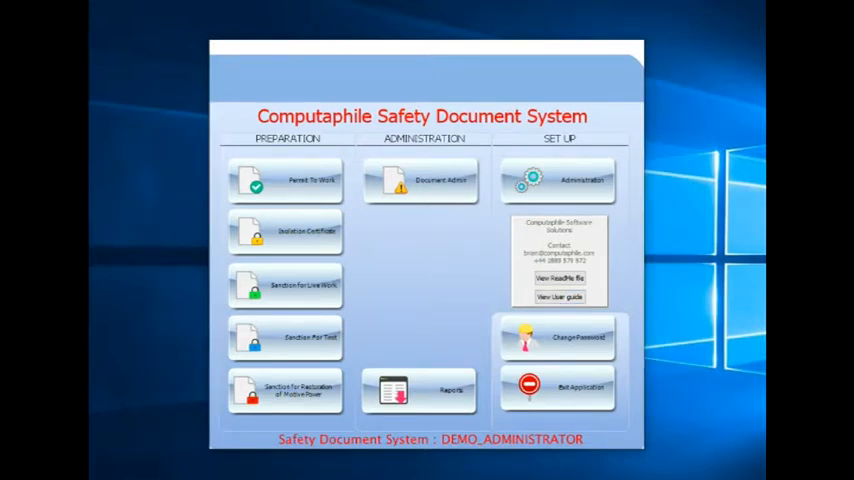
mouse_move(300, 200)
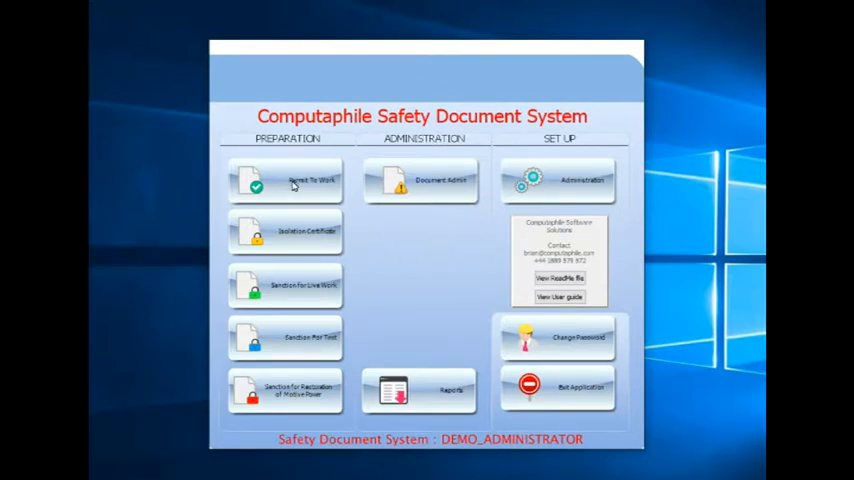
- Start a new Permit to Work from the Preparation options
click(290, 180)
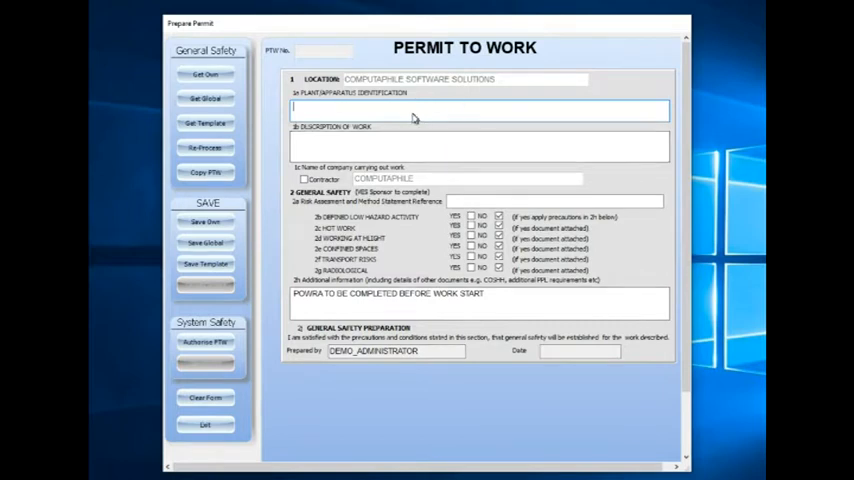
mouse_move(416, 113)
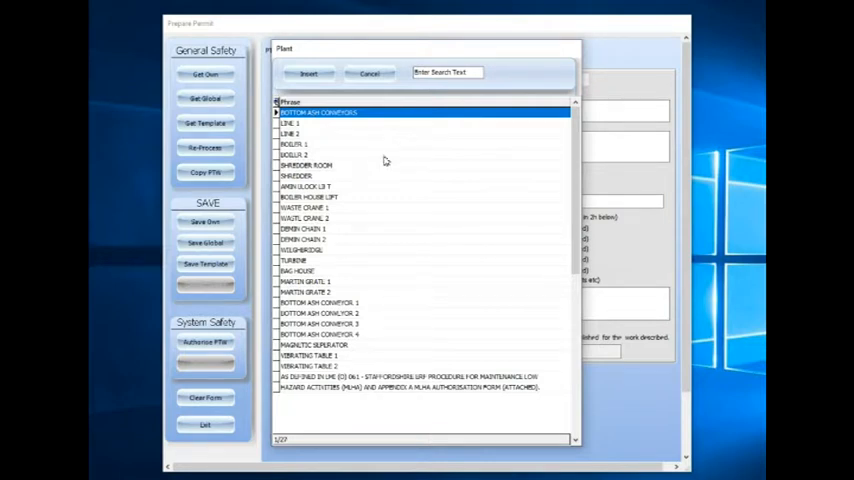
mouse_move(374, 171)
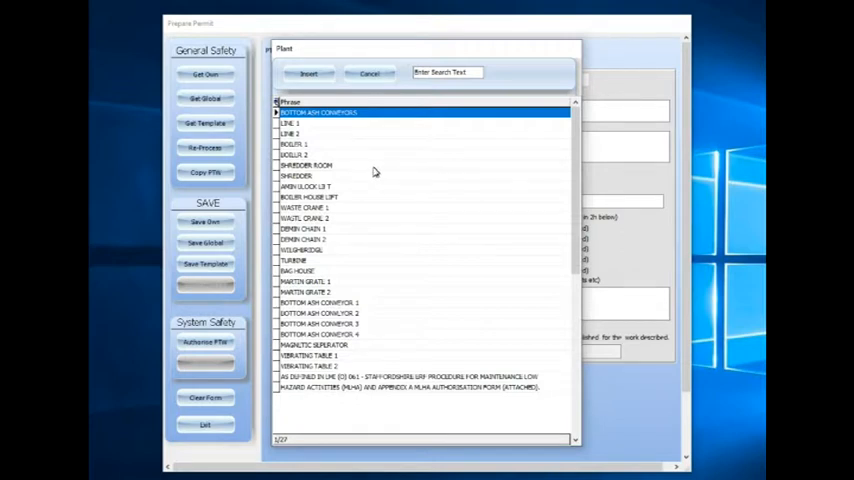
- Set plant identification field 1a to 'SHREDDER ROOM, LINE 2, ADDING DATA'
click(306, 165)
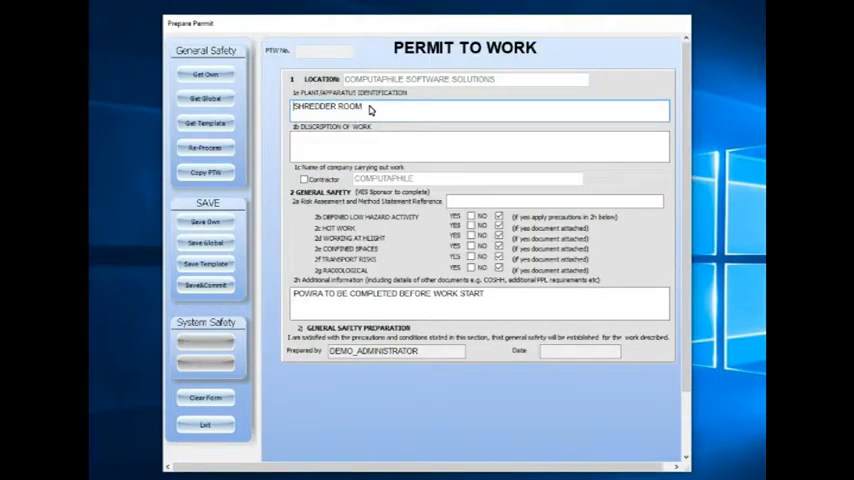
text(, LINE 2)
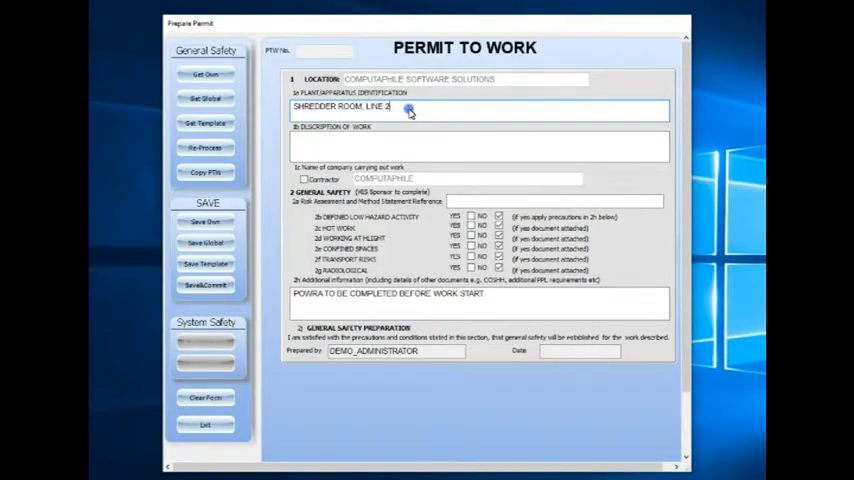
text(,)
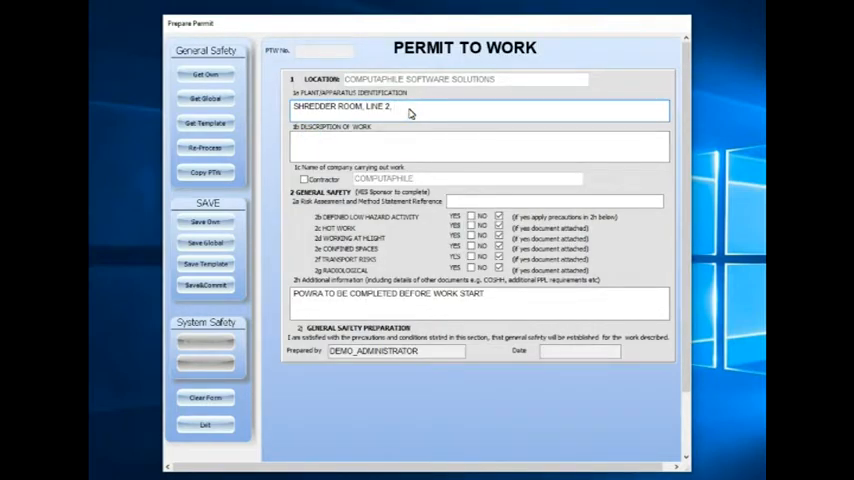
text(ADDING DAT)
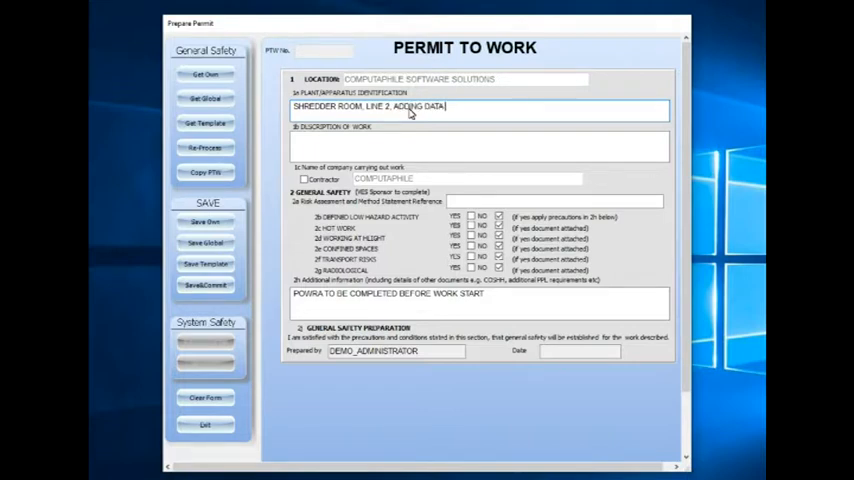
text(AS NEE)
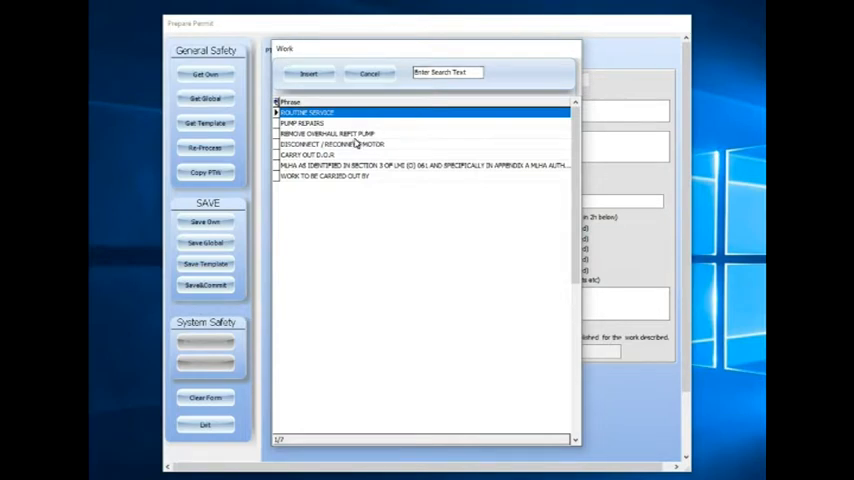
mouse_move(352, 138)
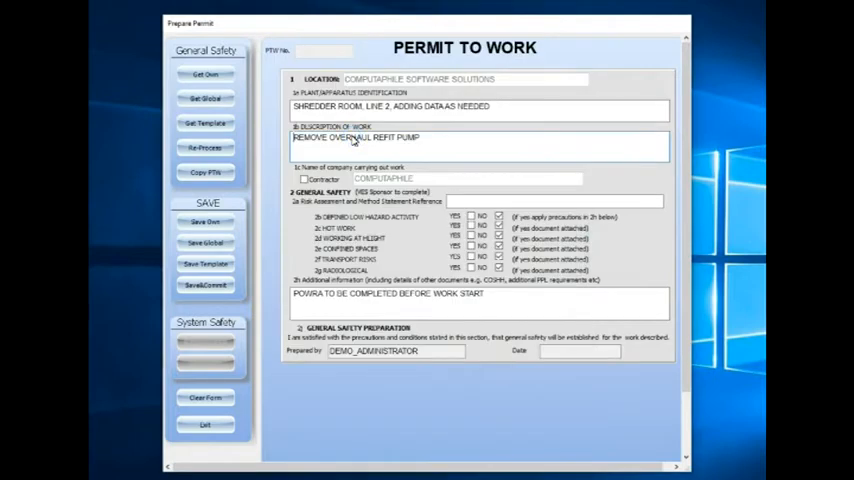
mouse_move(451, 170)
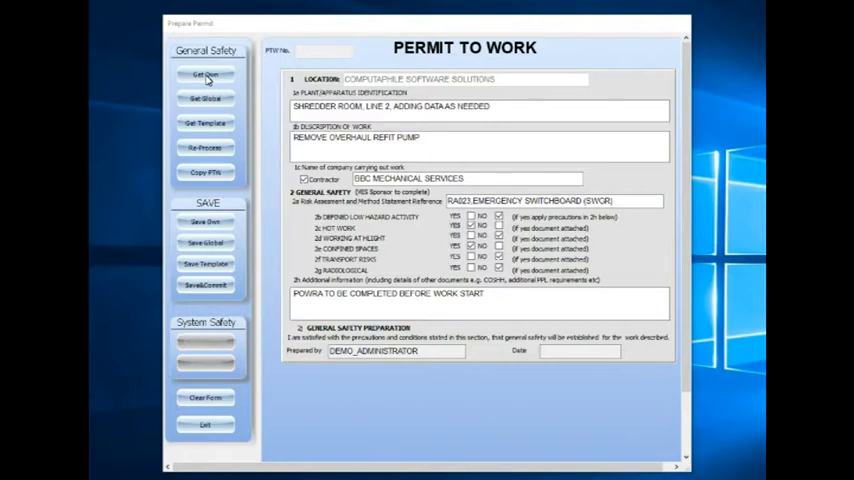
mouse_move(207, 104)
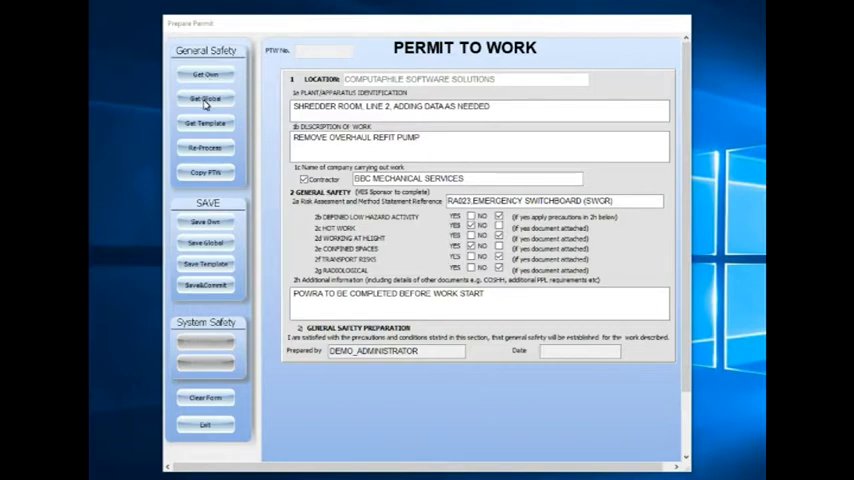
mouse_move(205, 123)
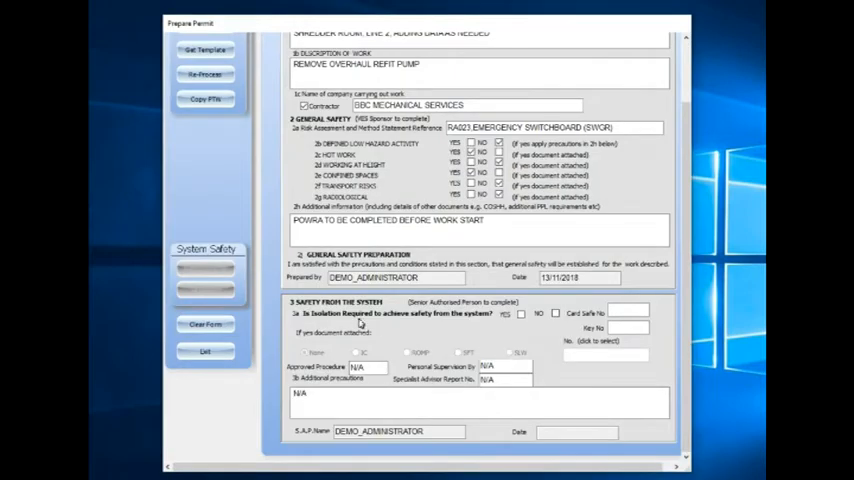
mouse_move(350, 313)
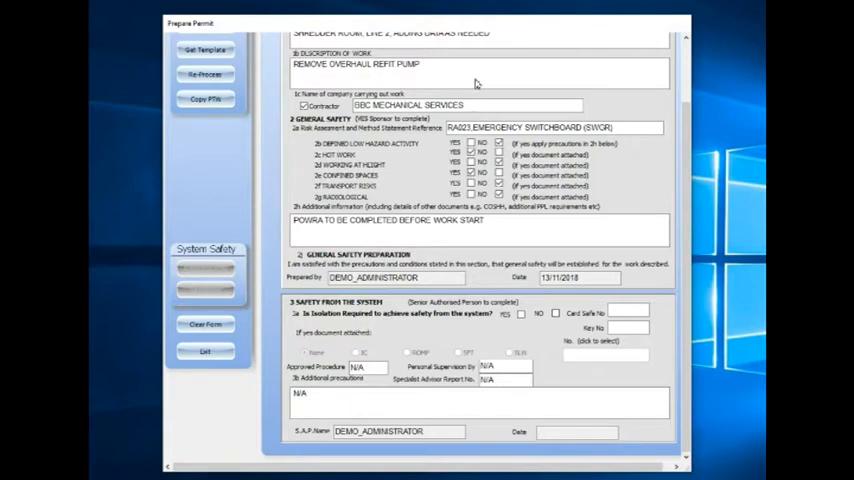
mouse_move(431, 336)
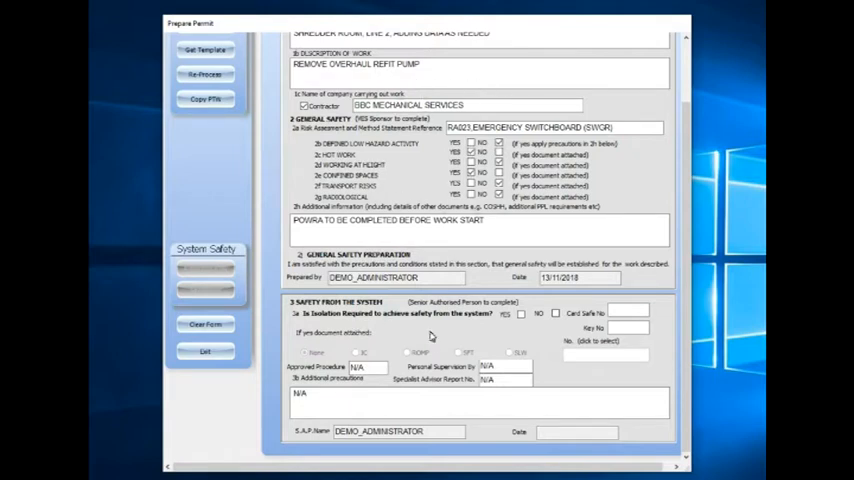
mouse_move(433, 342)
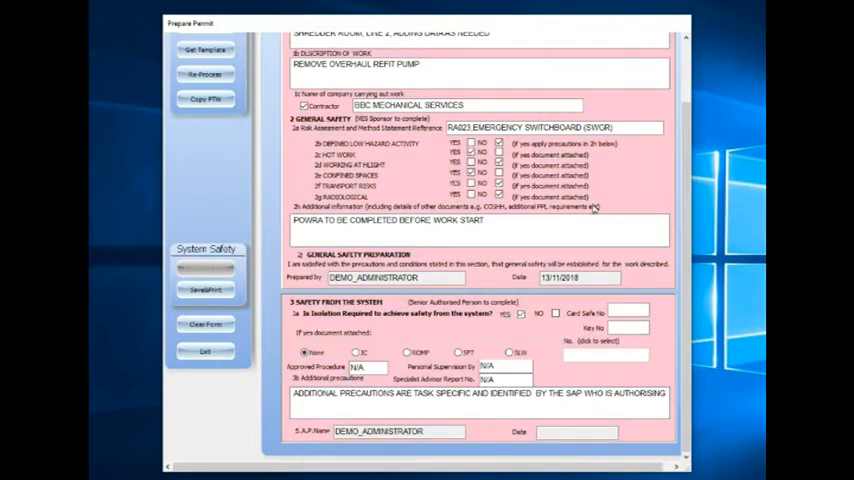
mouse_move(618, 190)
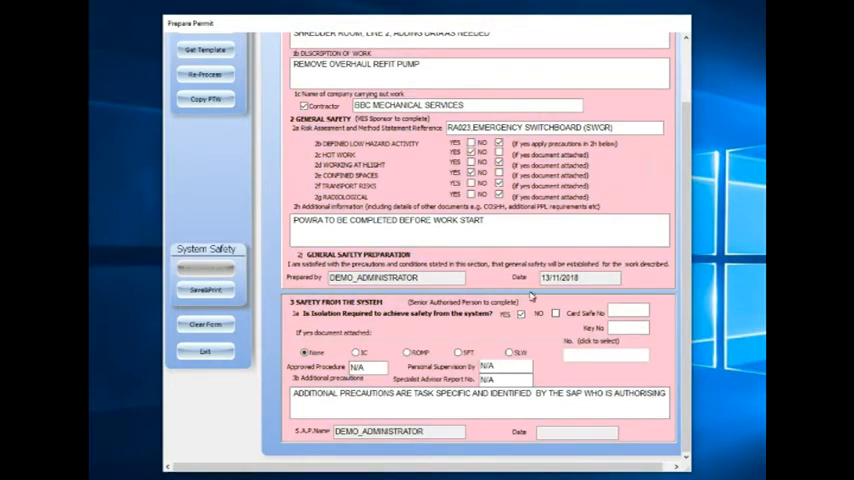
mouse_move(614, 320)
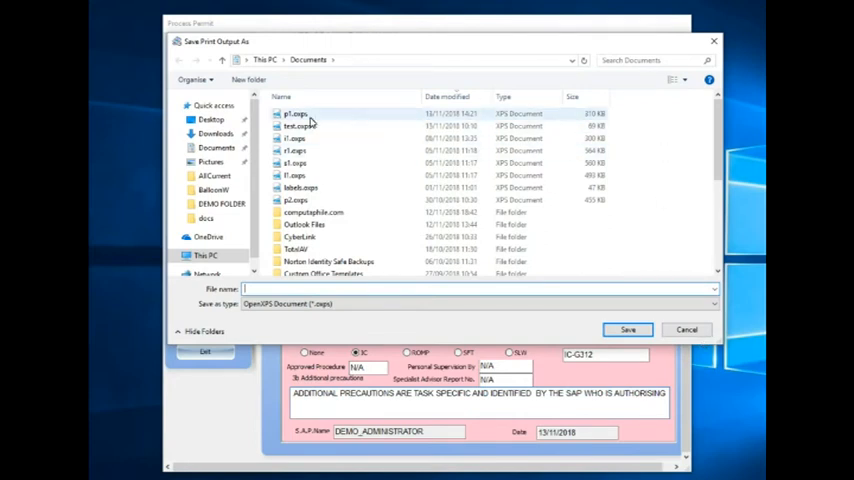
- Save the permit print output over the existing p1.oxps in Documents
click(291, 116)
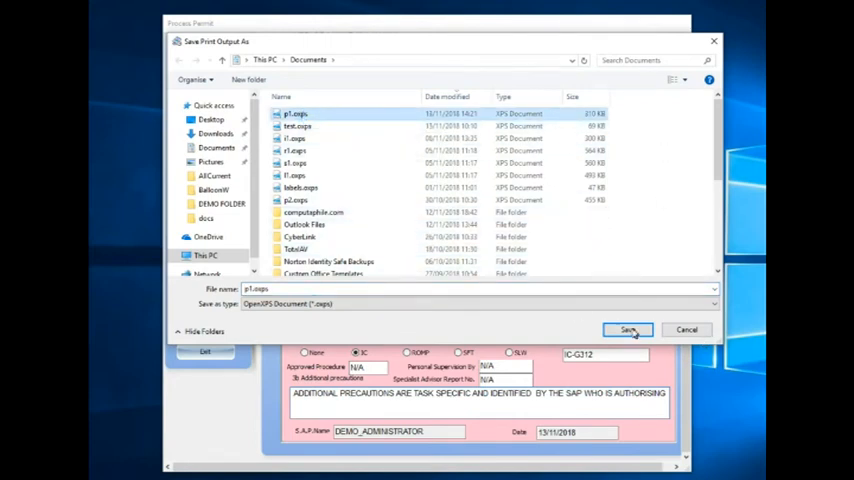
click(628, 329)
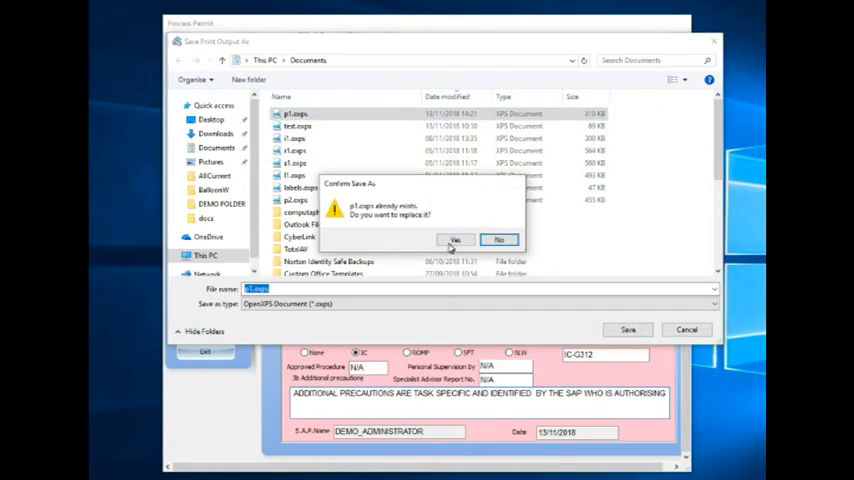
click(456, 239)
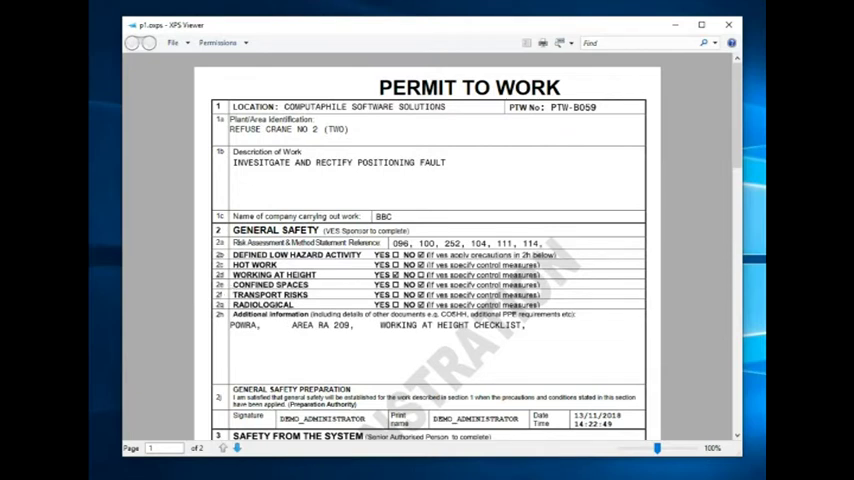
mouse_move(362, 175)
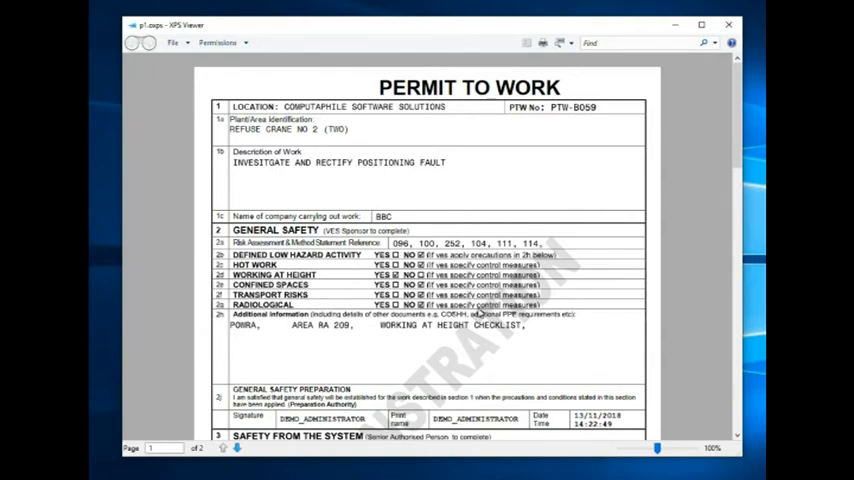
- Scroll down the printed p1.oxps permit to the system safety section and barcode
scroll(down, 3)
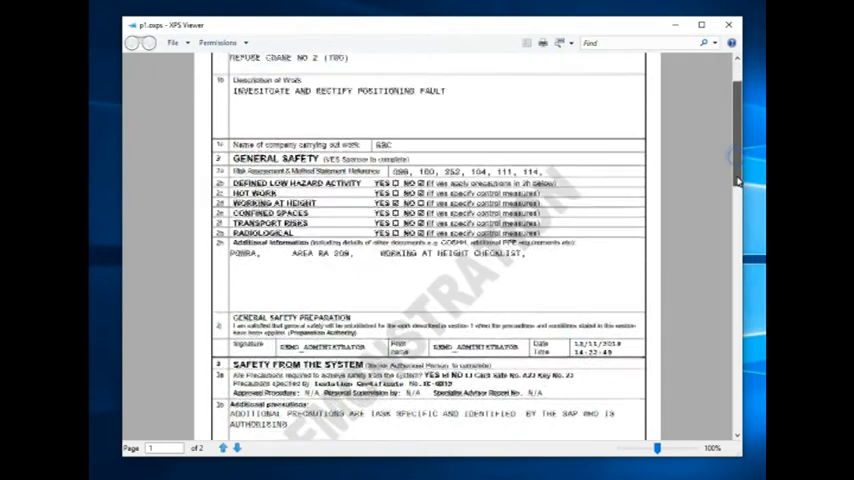
scroll(down, 3)
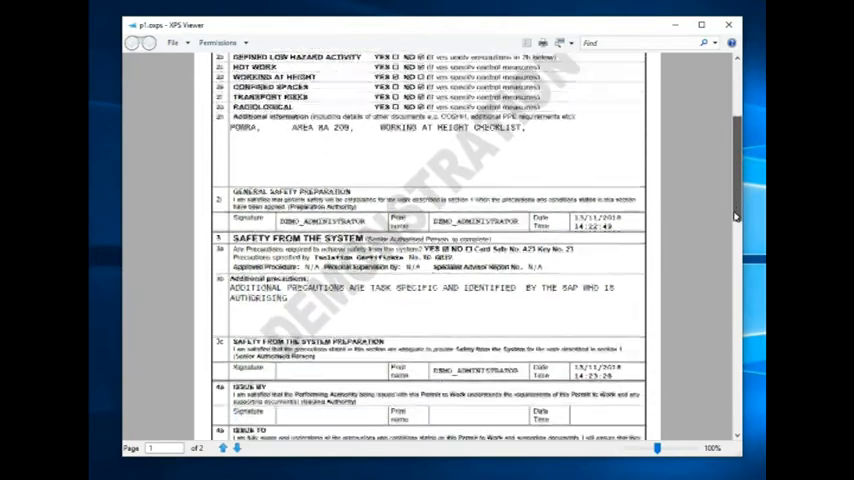
scroll(down, 3)
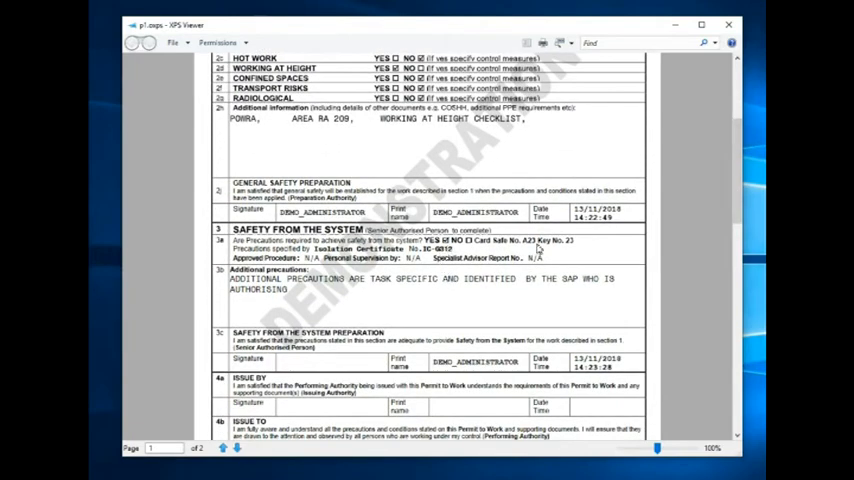
scroll(down, 3)
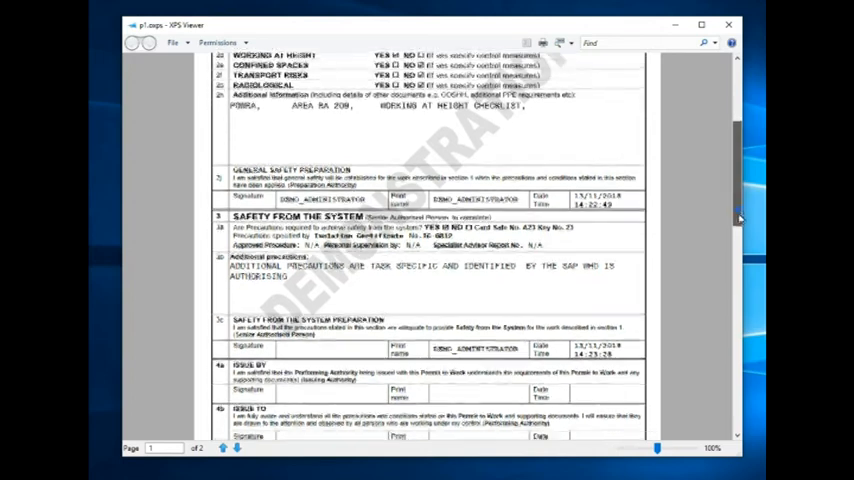
scroll(down, 3)
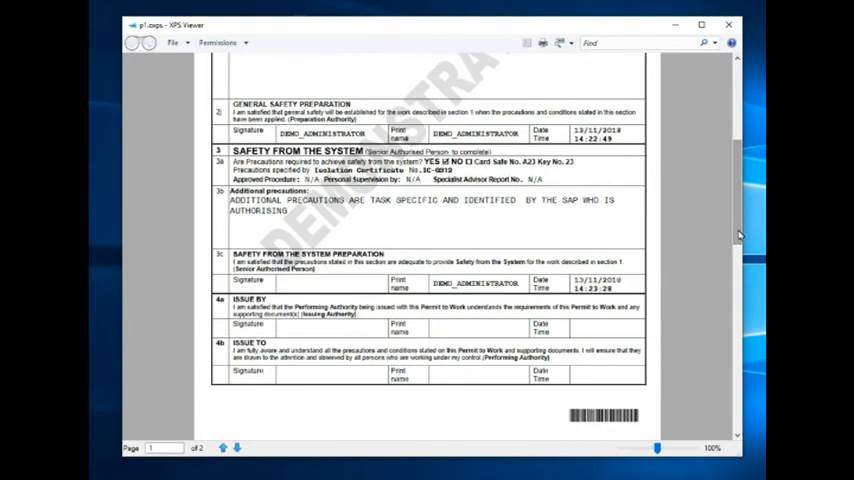
mouse_move(607, 430)
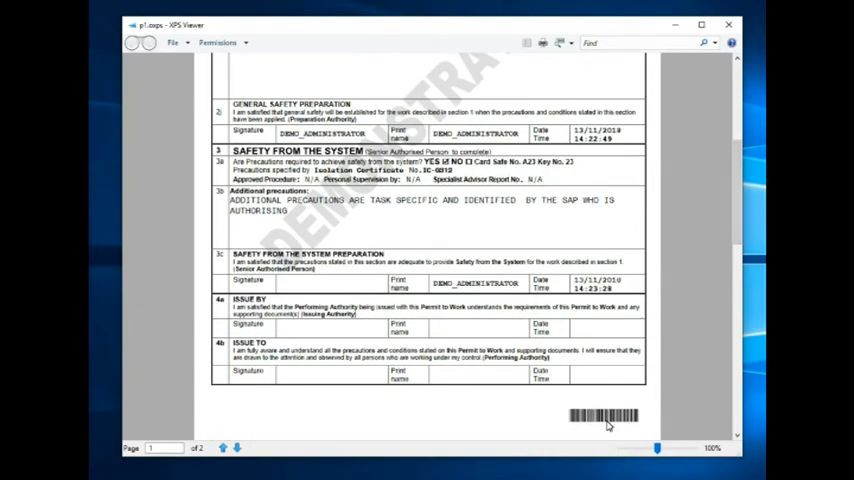